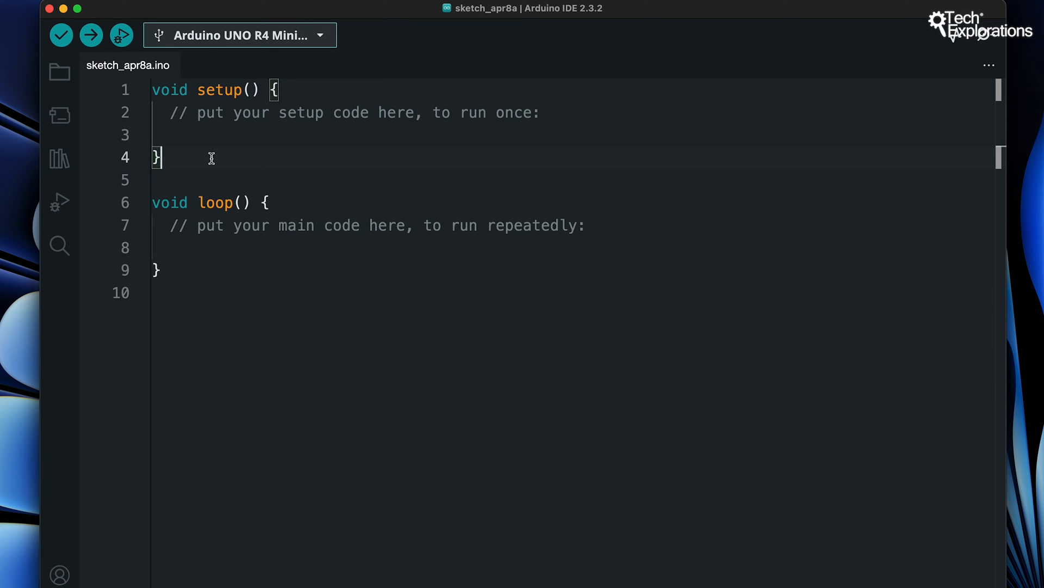
Review the empty setup() and loop() template, then begin typing 'pin' inside setup()
left_click_drag(153, 202, 180, 253)
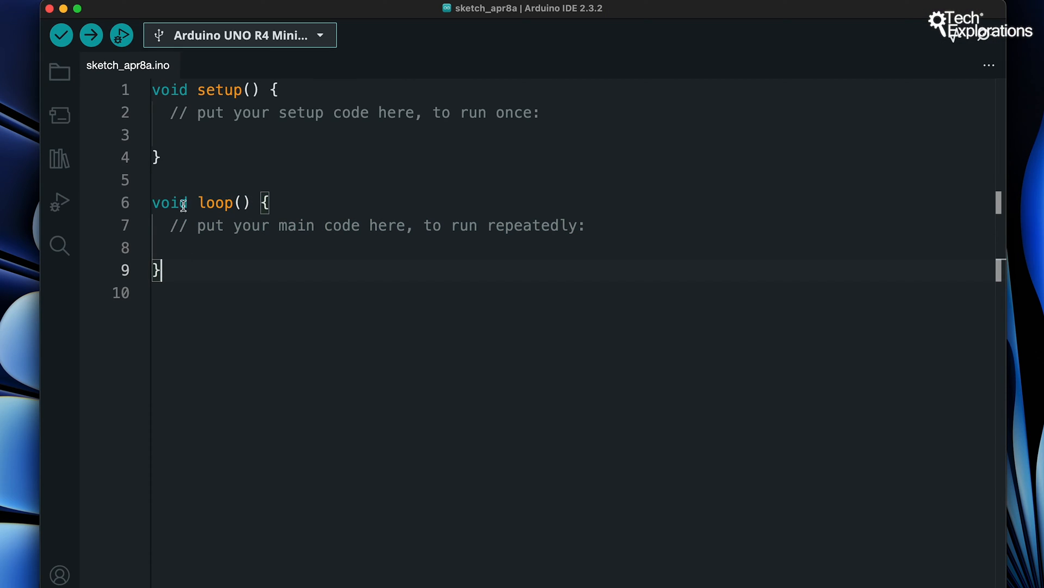
left_click_drag(153, 202, 157, 270)
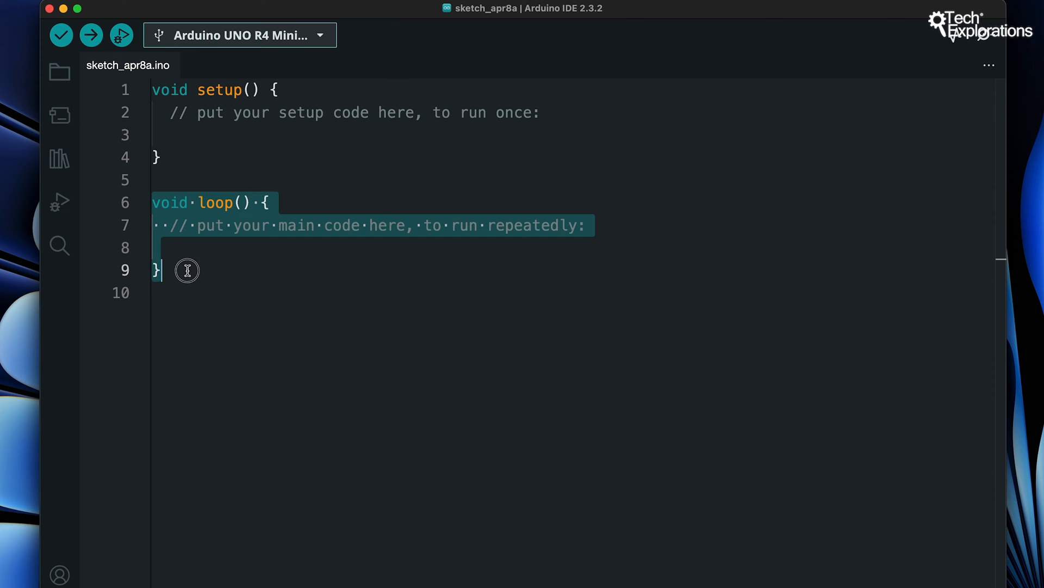
left_click(156, 270)
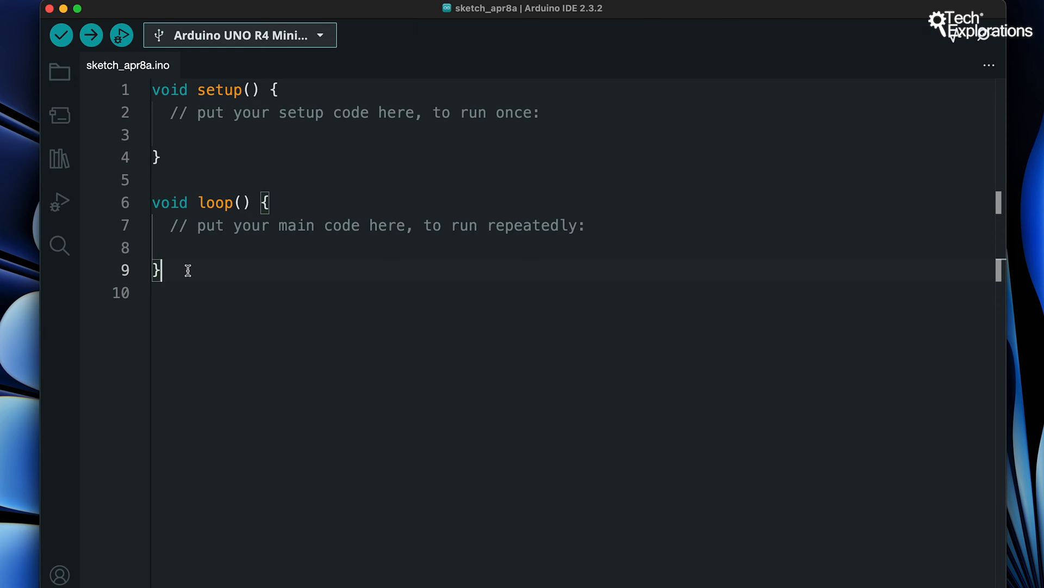
type("pin")
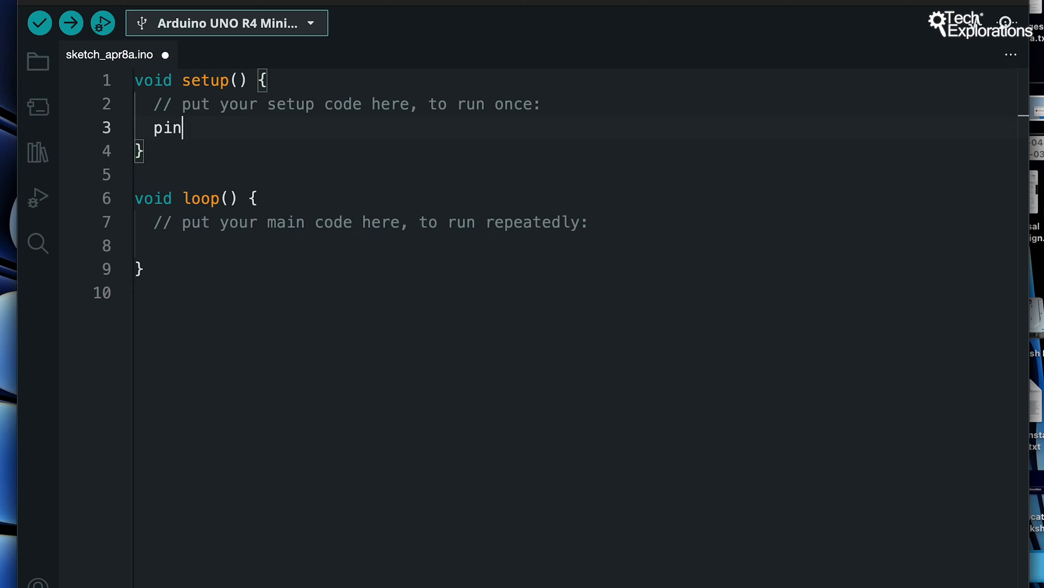
Complete the statement as pinMode(13, OUTPUT); so pin 13 is an output
type("Mode(")
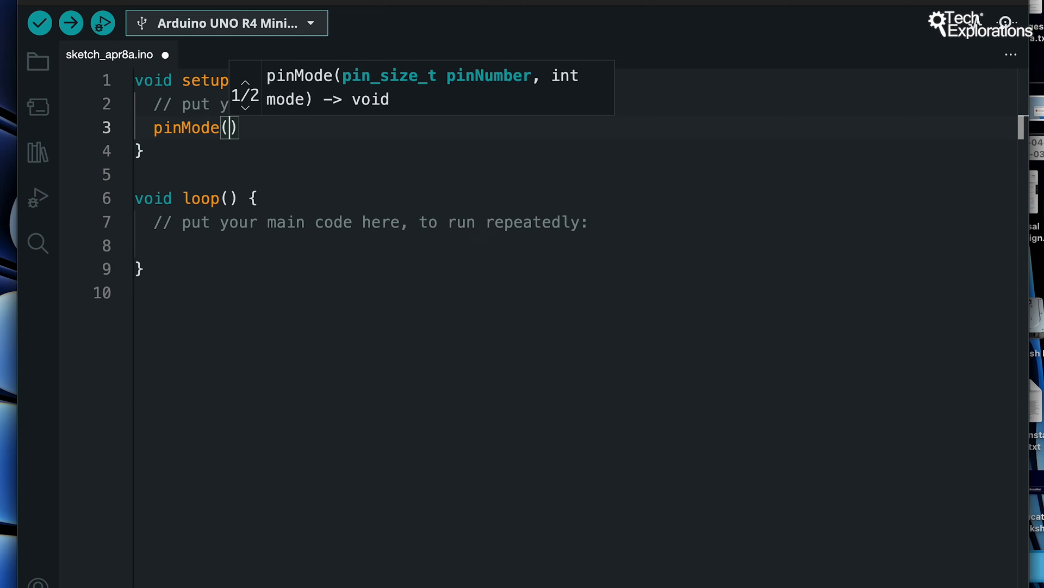
type("13,")
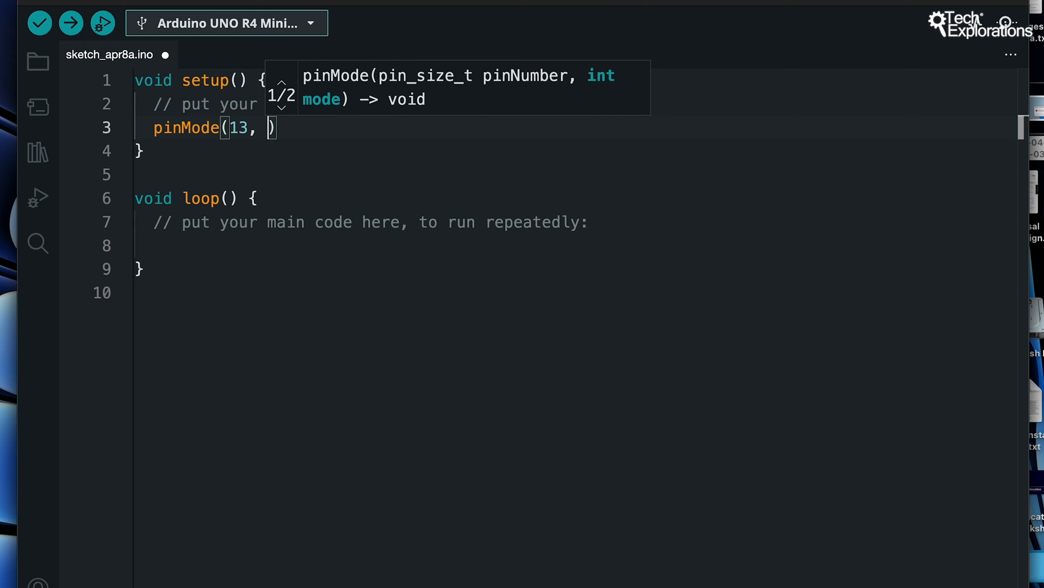
type("OUTPUT")
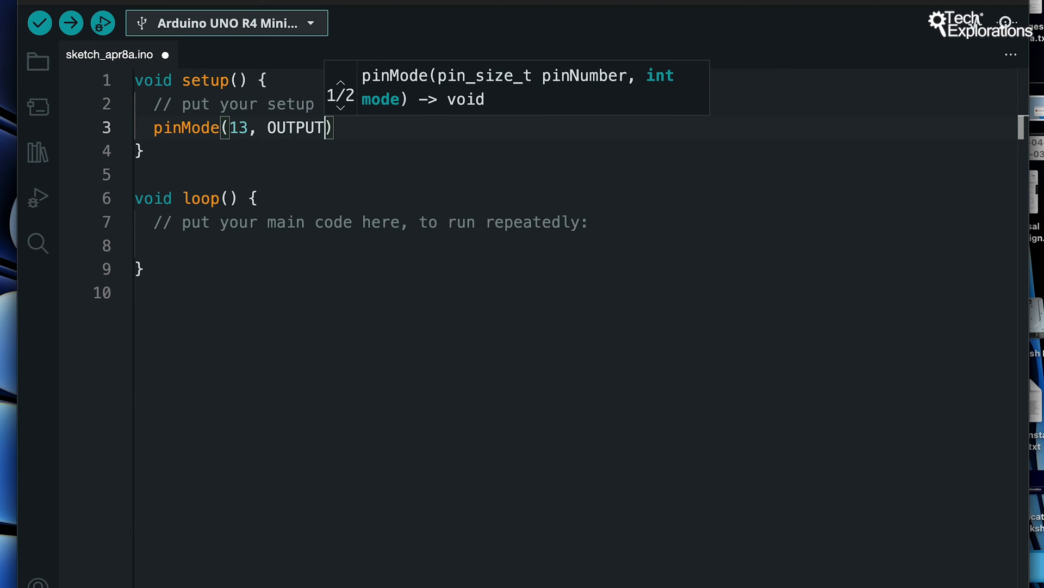
type(";")
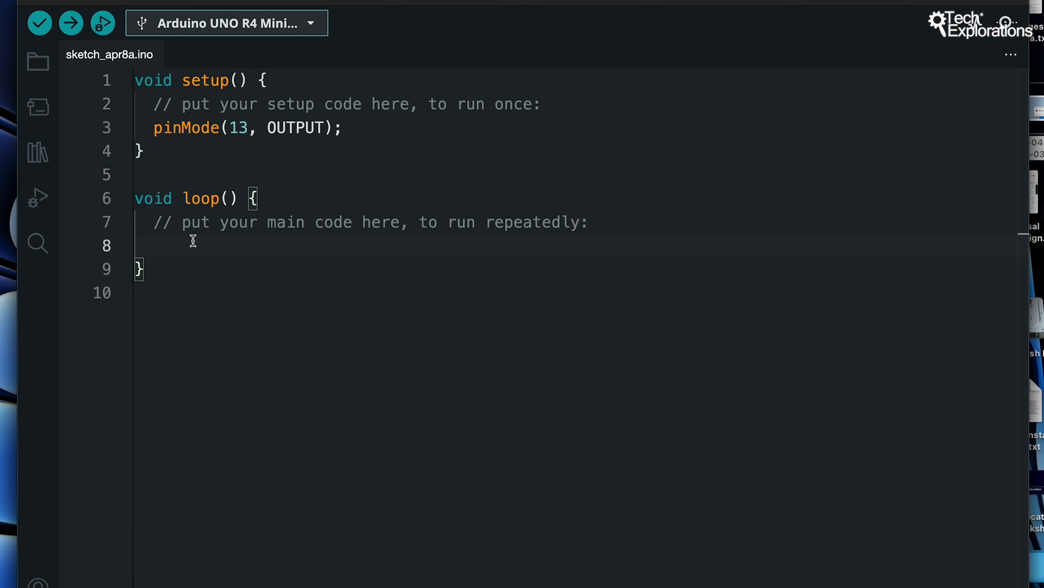
Write digitalWrite(13, HIGH); as the first statement in loop()
type("d")
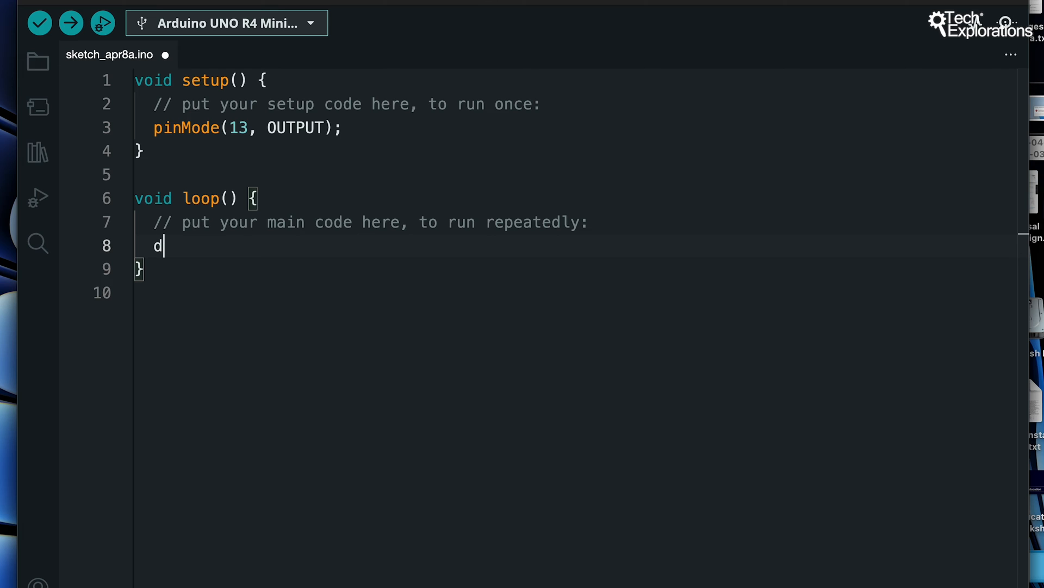
type("igitalW")
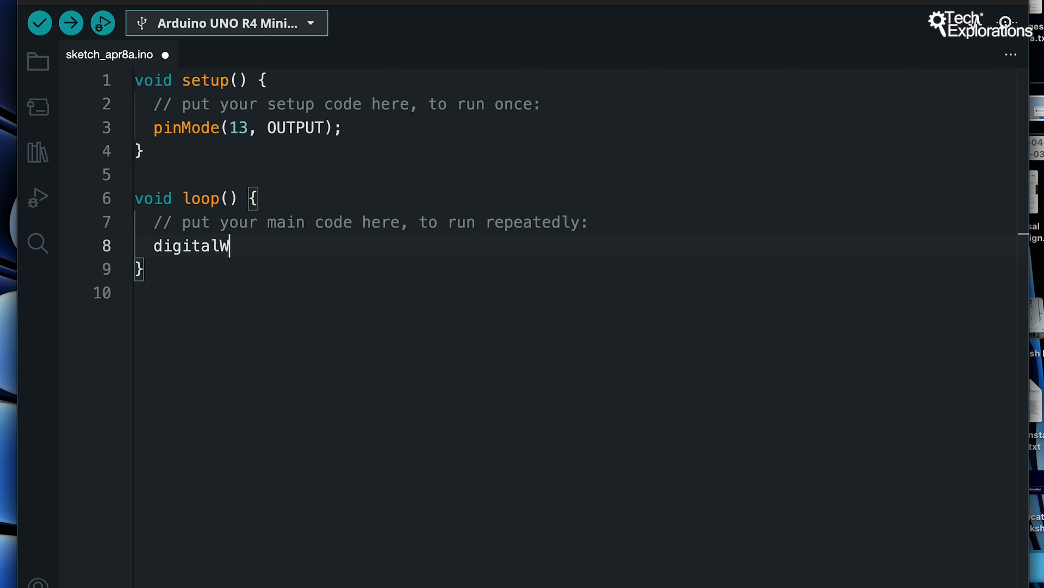
type("rite(13)")
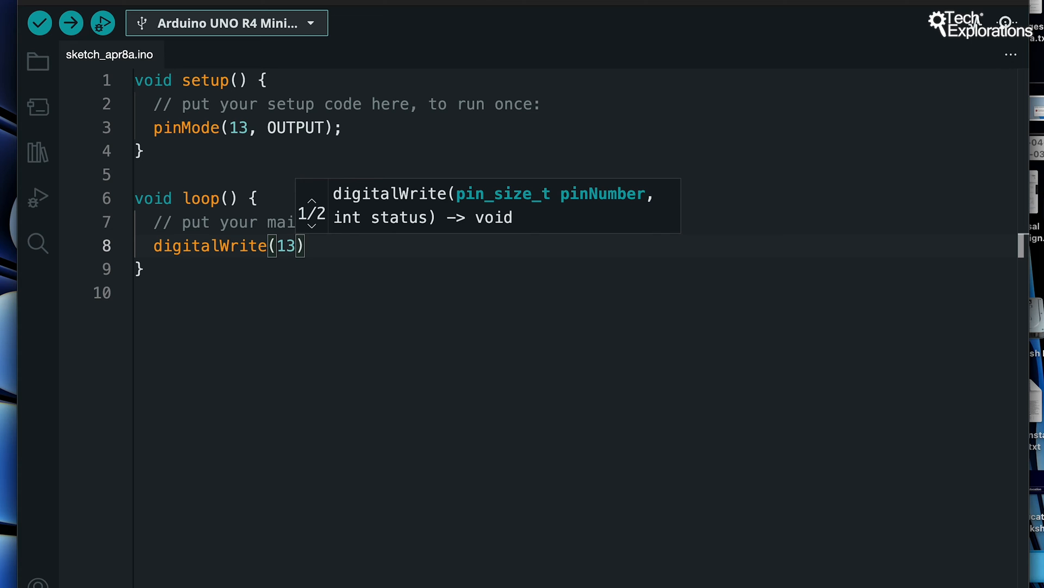
type(", HIGH")
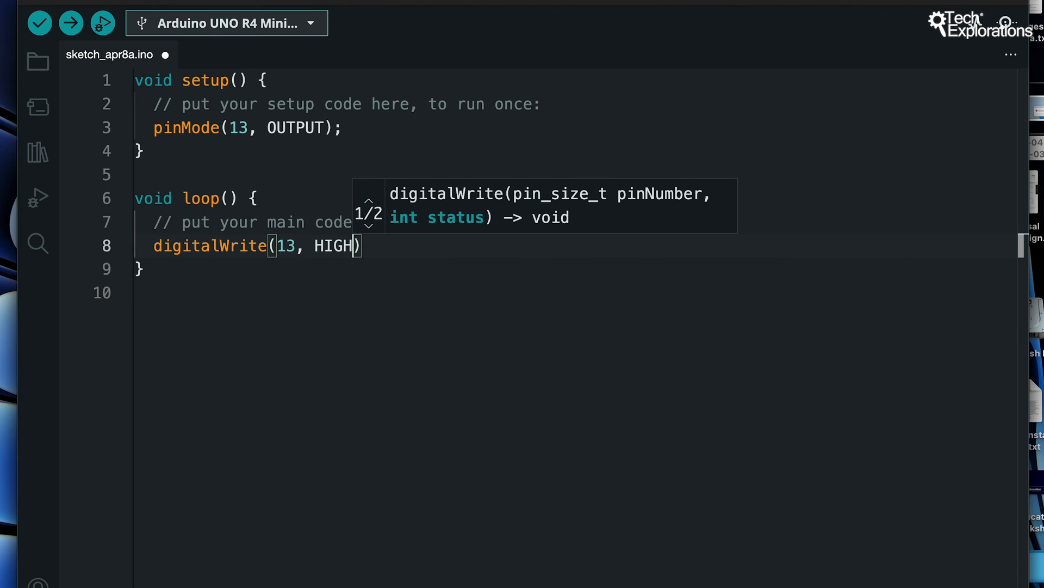
type(";")
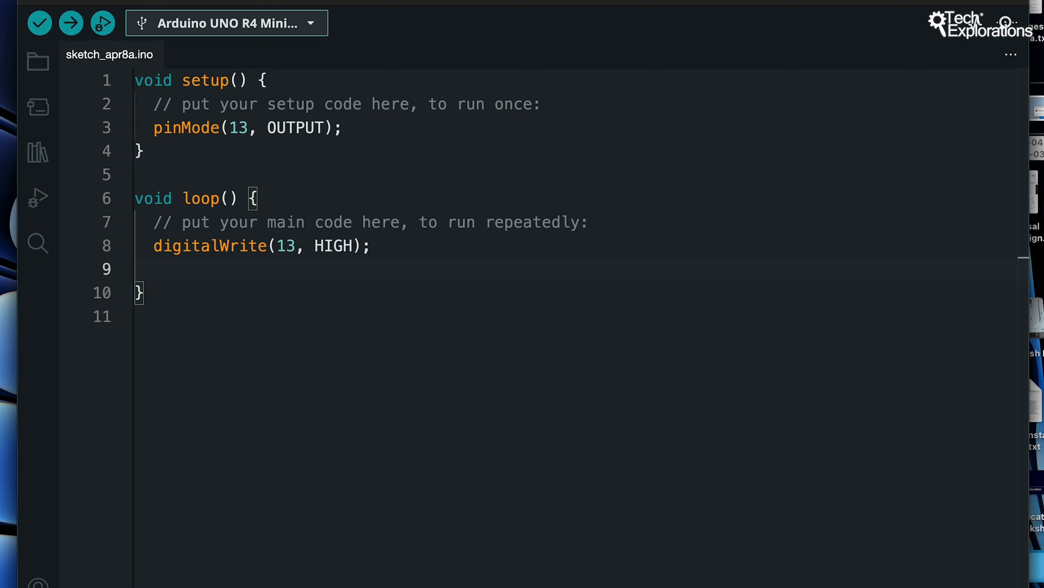
mouse_move(188, 246)
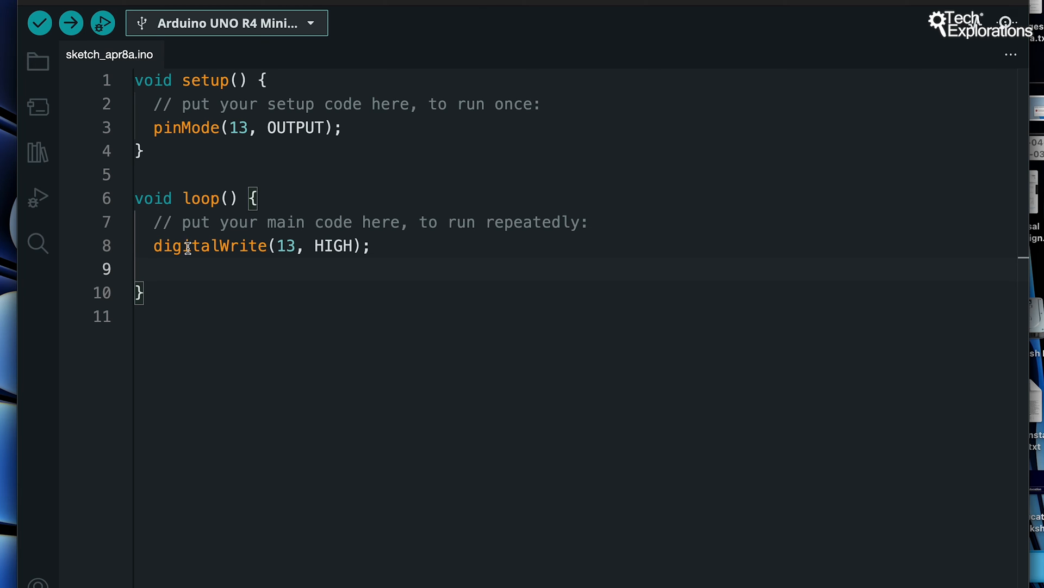
mouse_move(175, 268)
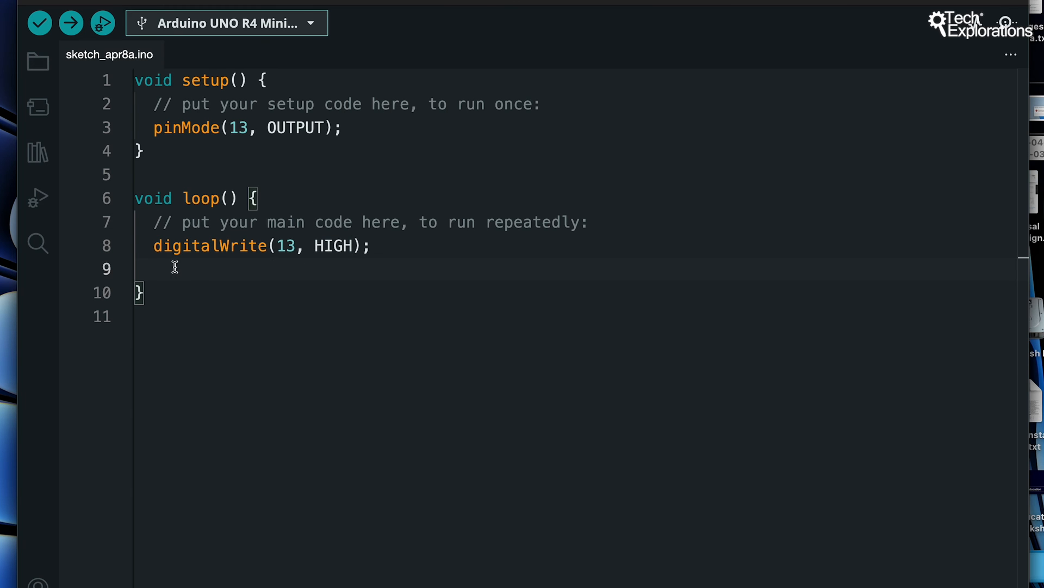
mouse_move(233, 269)
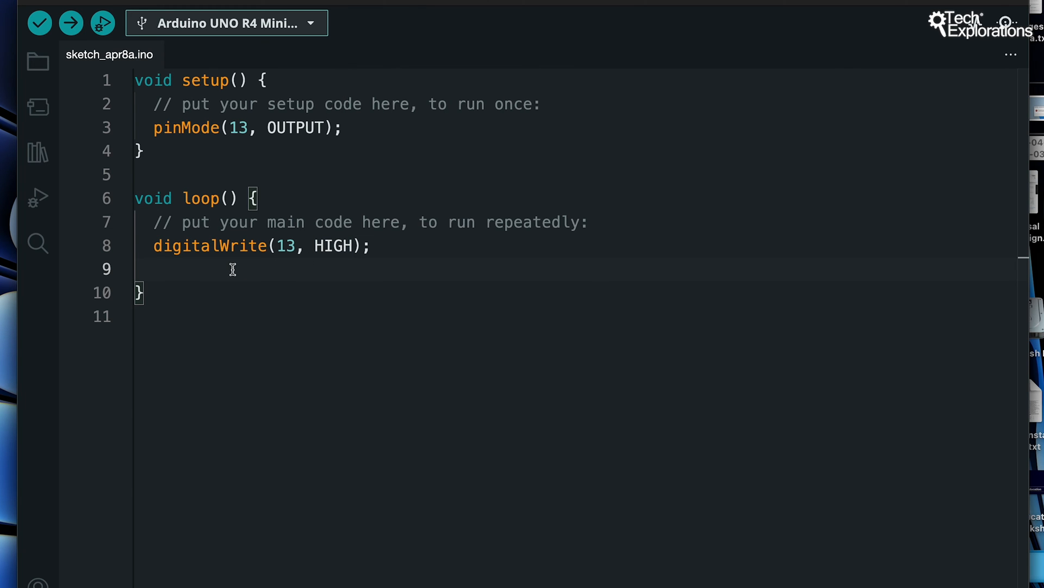
Add delay(1000); after the HIGH write, fixing the 'delauy' typo
type("delauy")
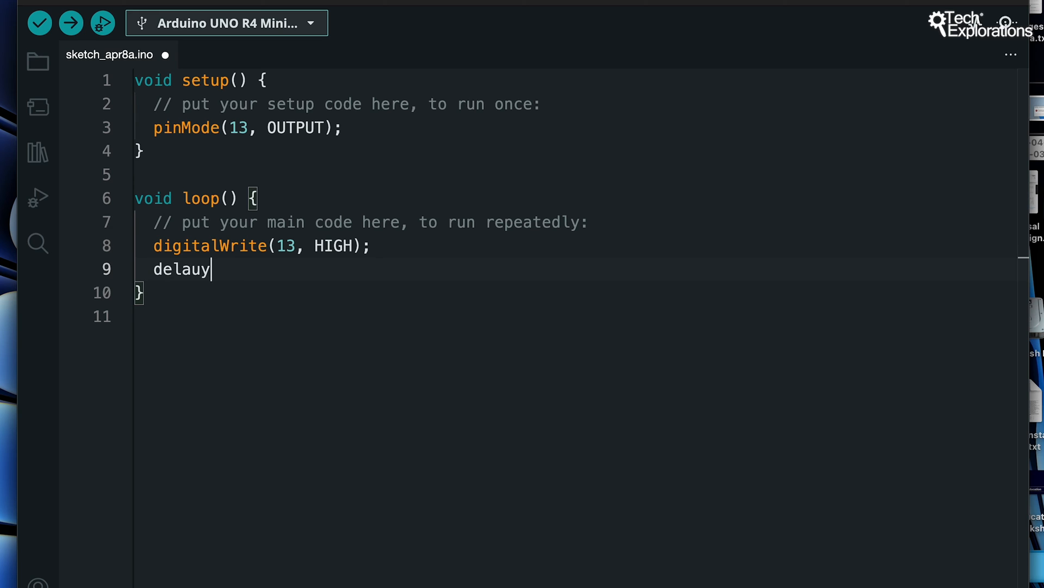
key("Backspace")
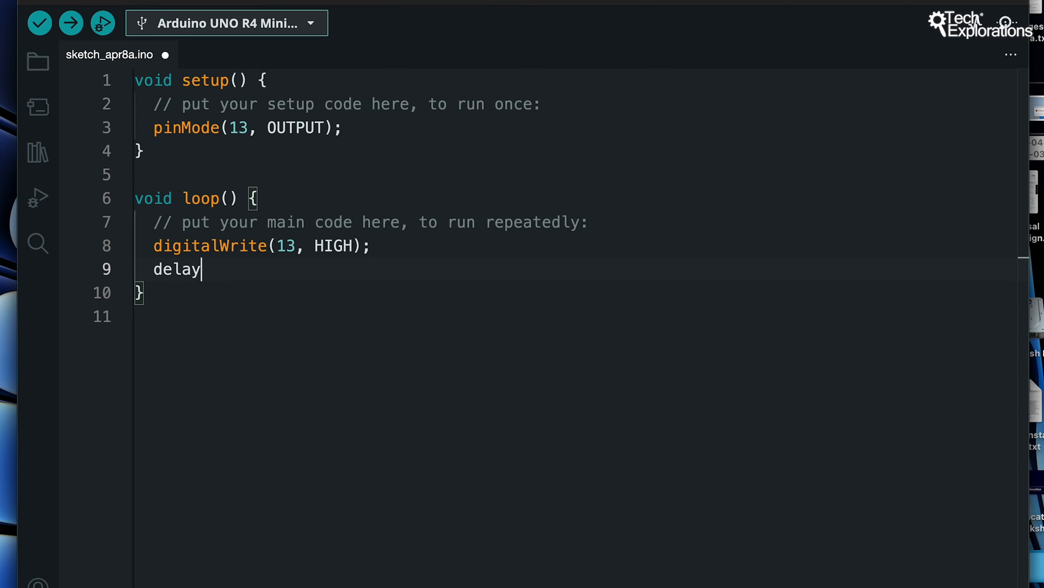
type("(1000);")
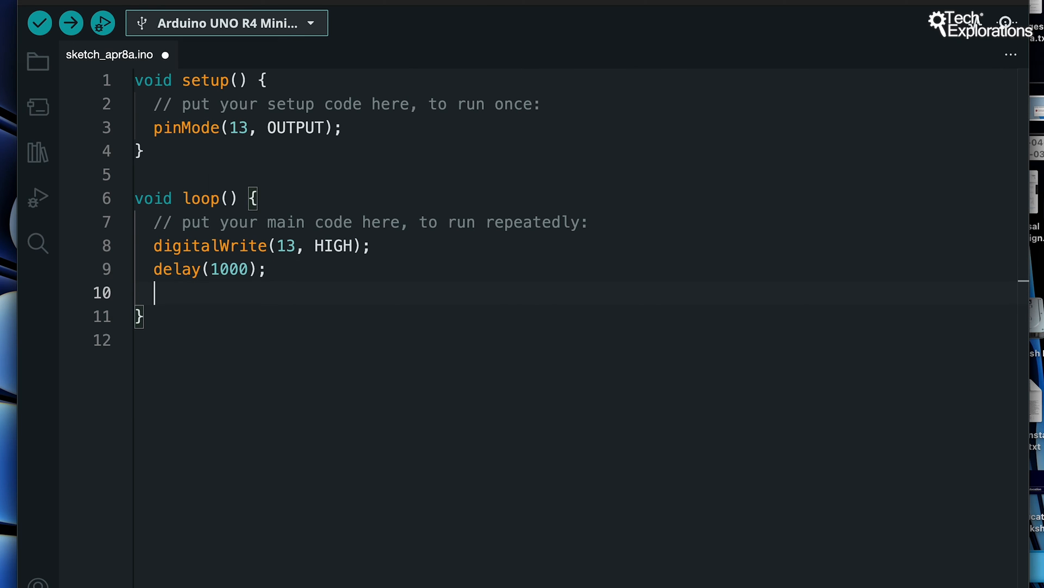
Add digitalWrite(13, LOW); followed by a second delay(1000); to loop()
type("digital")
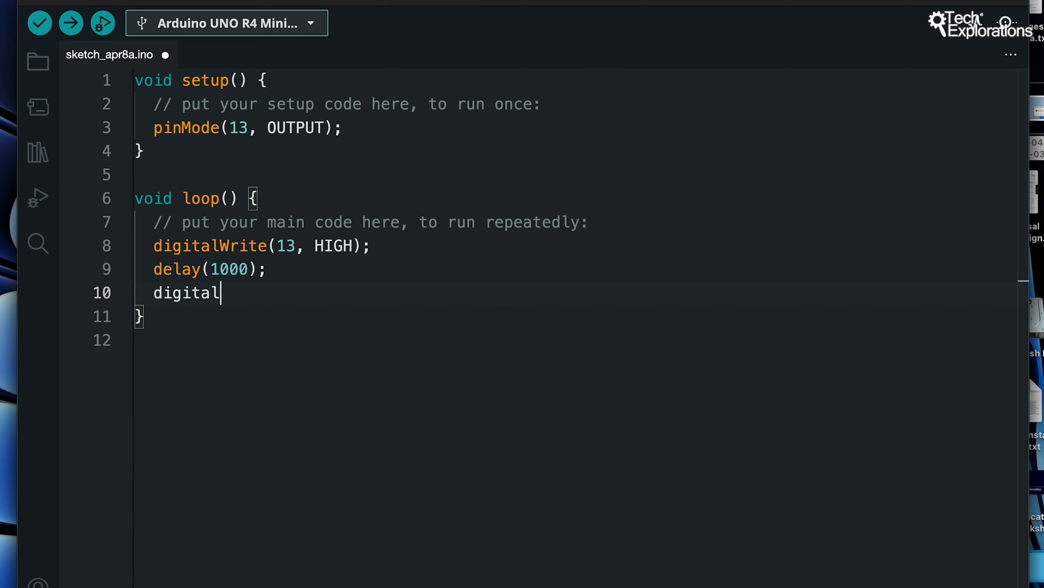
type("Wr")
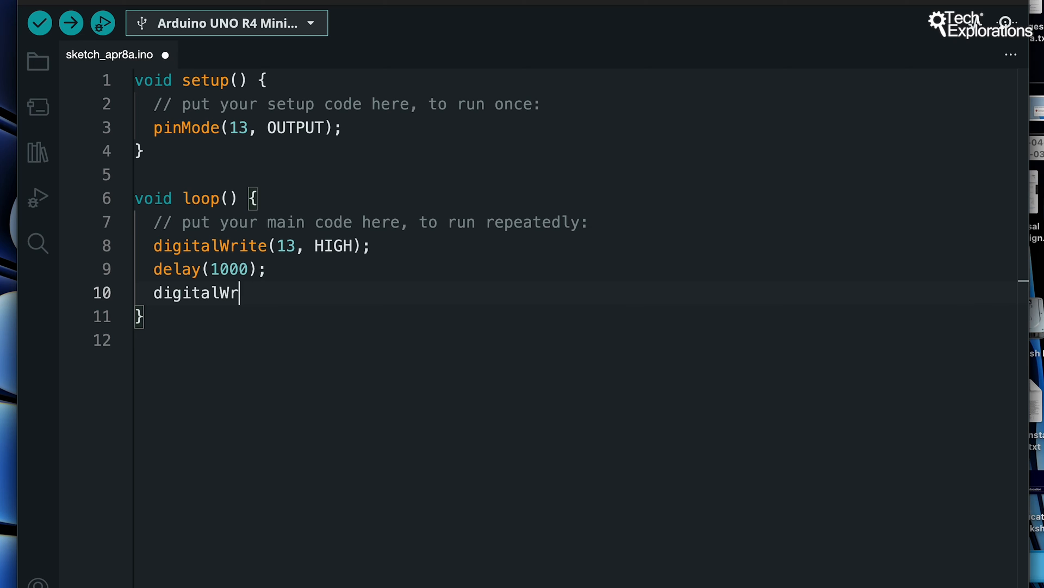
type("ite(13)")
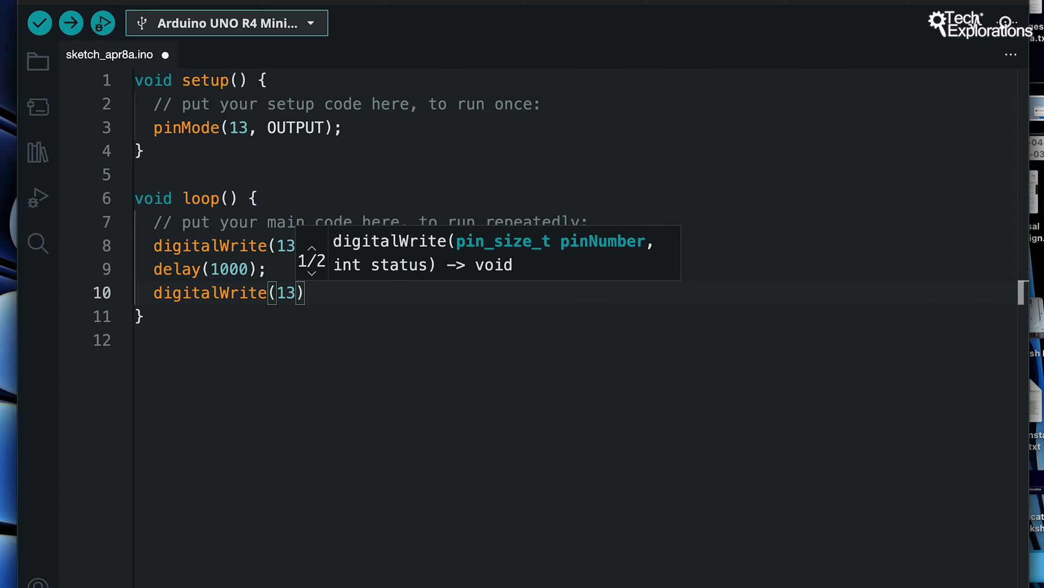
type(", LOW);")
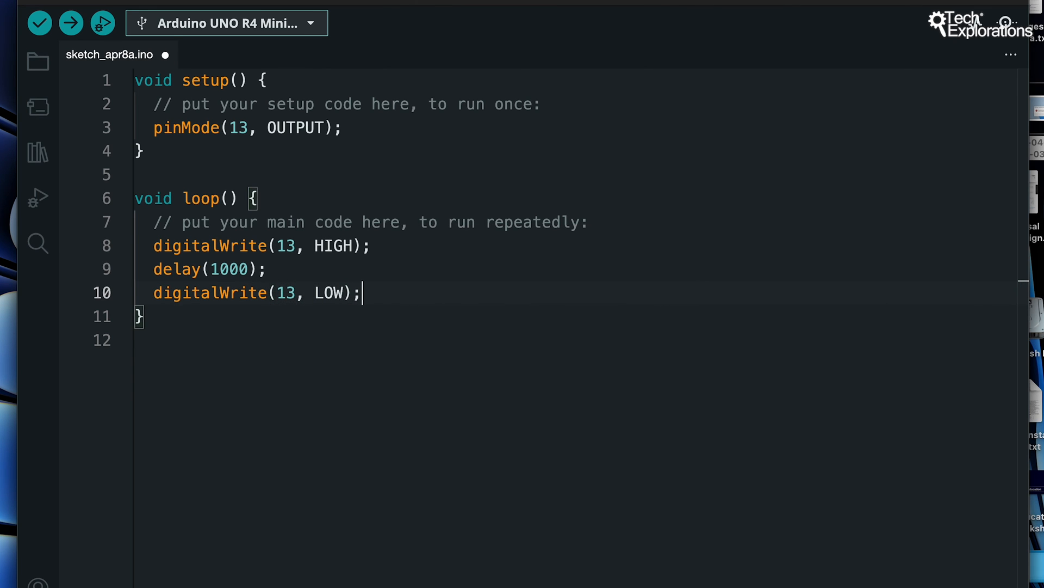
type("de")
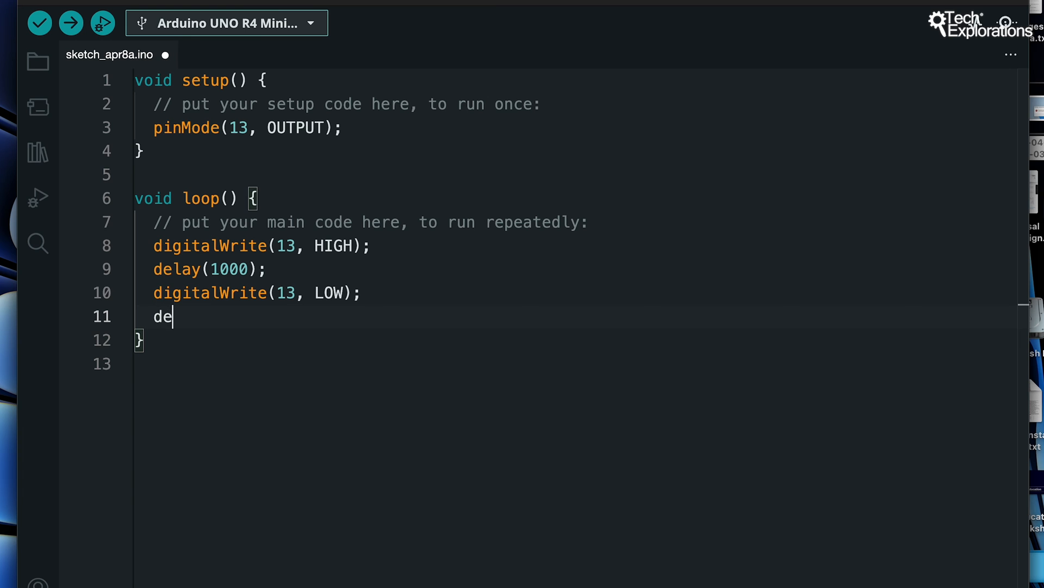
type("lay(1000);")
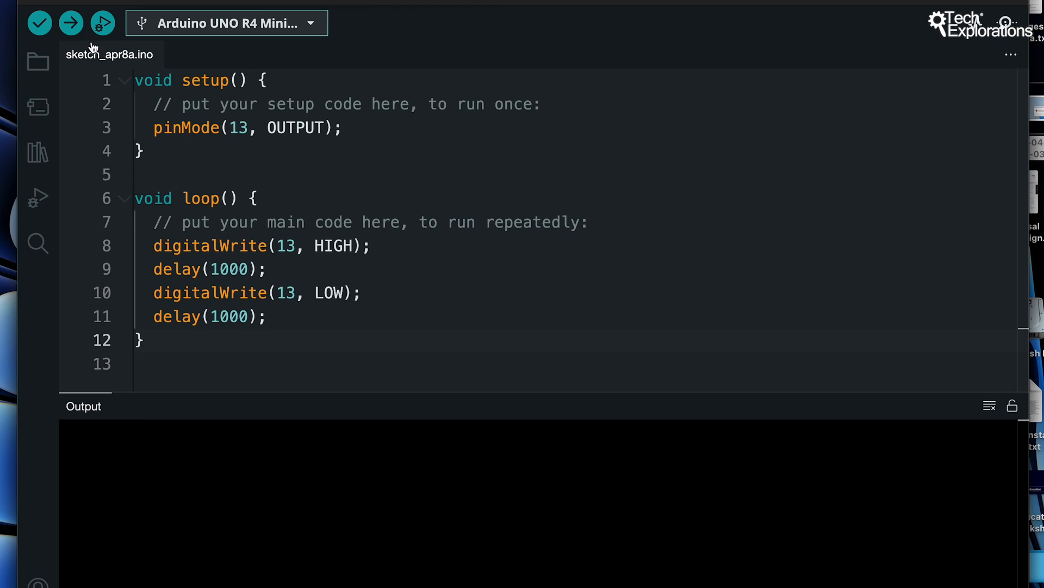
Compile and upload the finished Blink sketch to the board
left_click(70, 23)
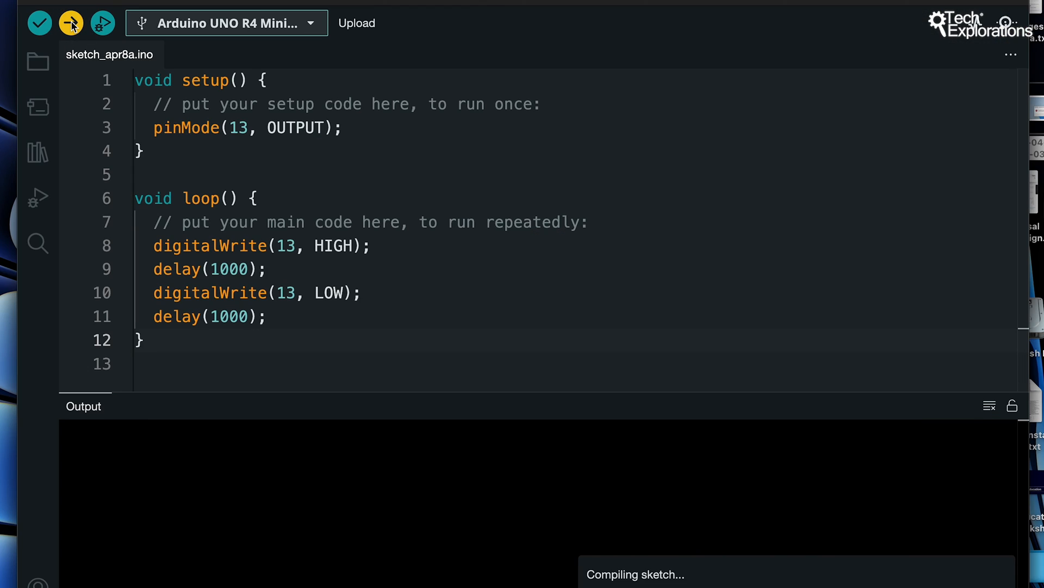